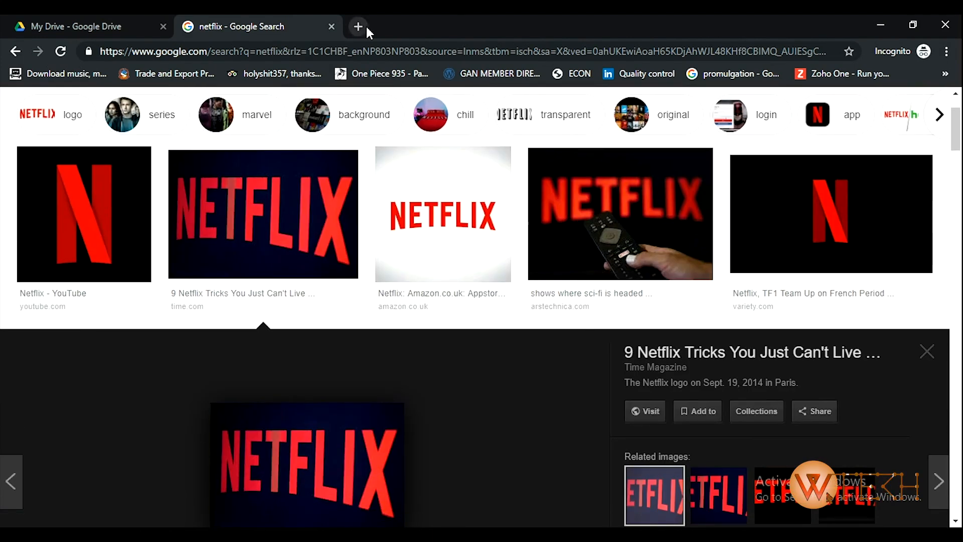
Load netflix.com in a new Chrome tab from the address bar.
{"action": "type", "text": "netflix.com/np/"}
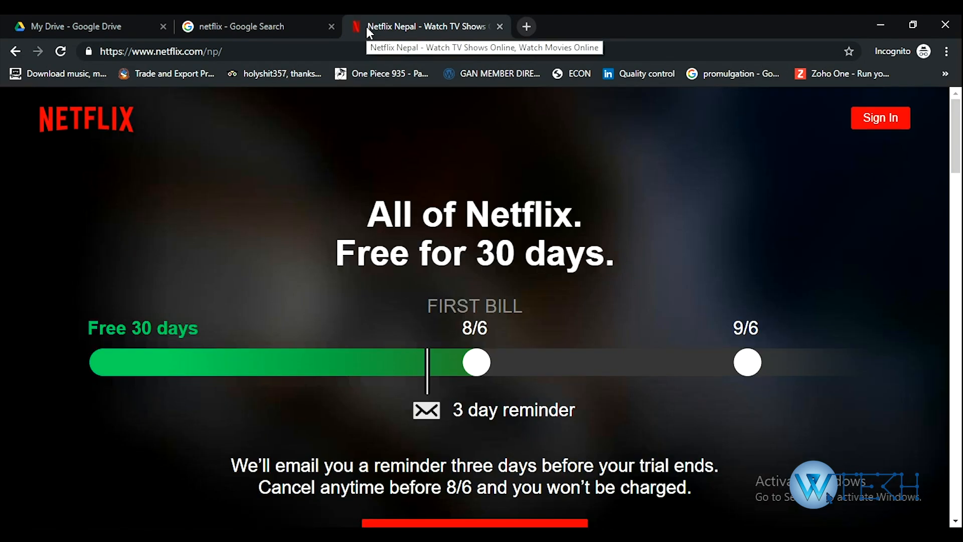
{"action": "mouse_move", "coordinate": [909, 164]}
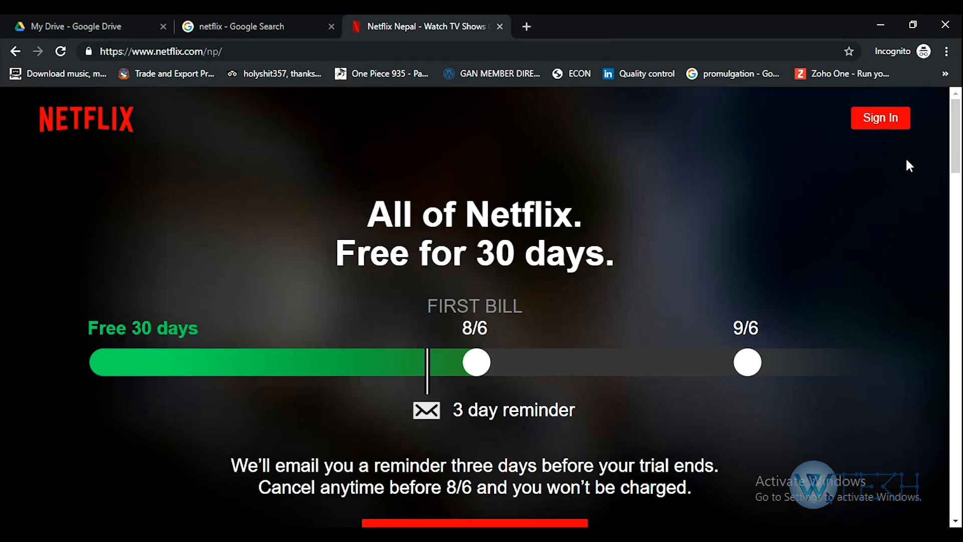
Reach the Netflix sign-in form and enter the account's gmail.com email address.
{"action": "left_click", "coordinate": [880, 118]}
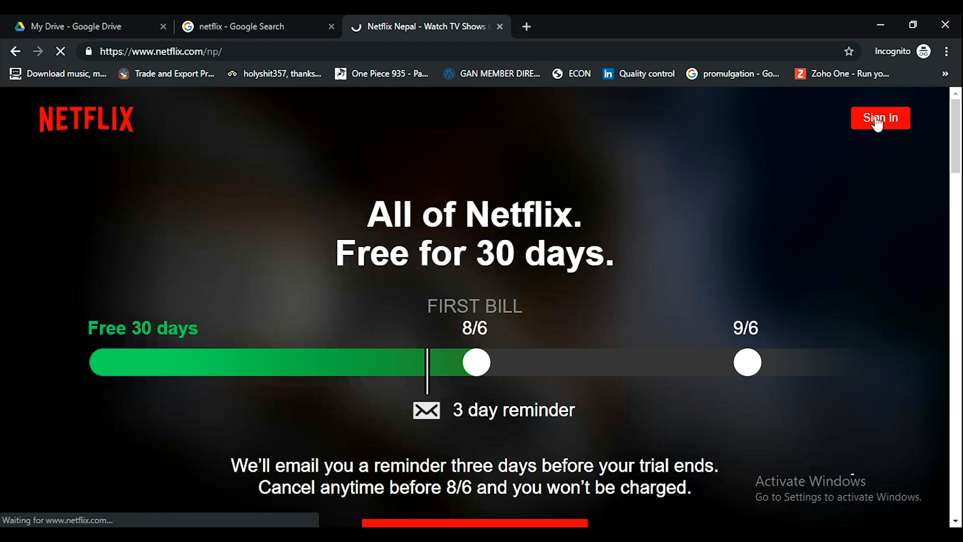
{"action": "left_click", "coordinate": [879, 119]}
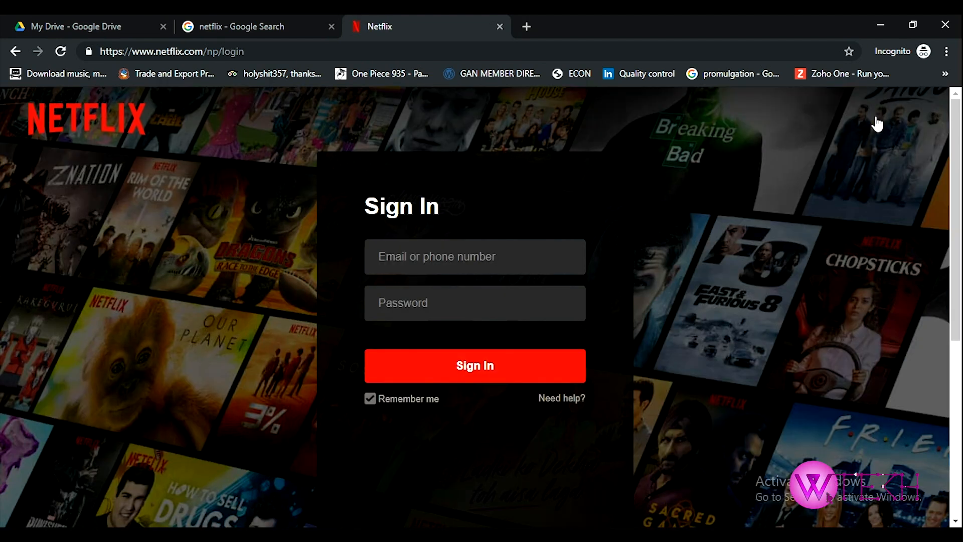
{"action": "left_click", "coordinate": [473, 257]}
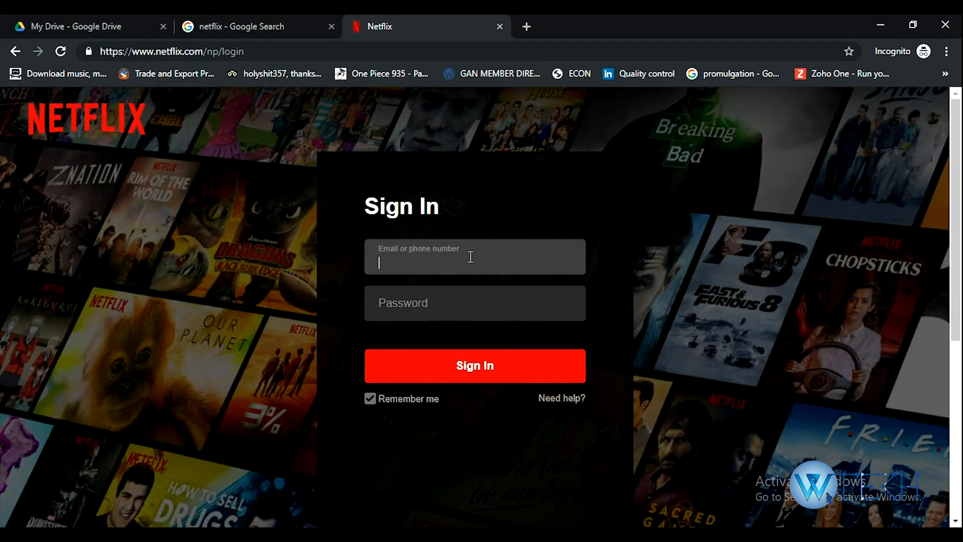
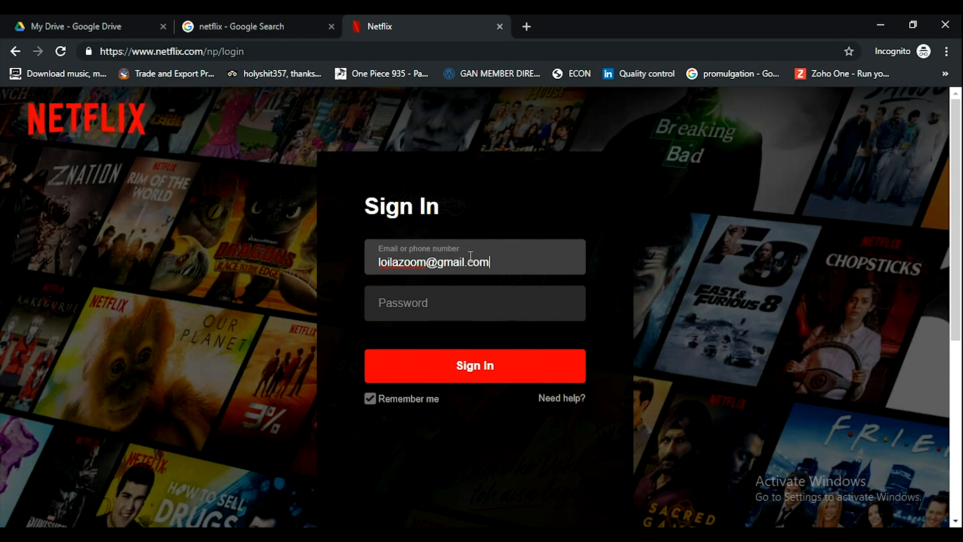
{"action": "left_click", "coordinate": [454, 311]}
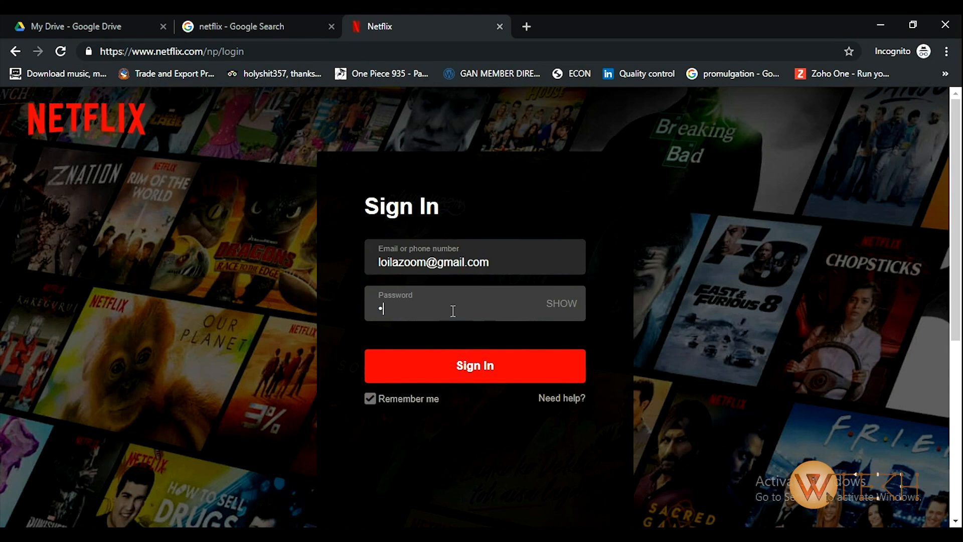
{"action": "type", "text": "password"}
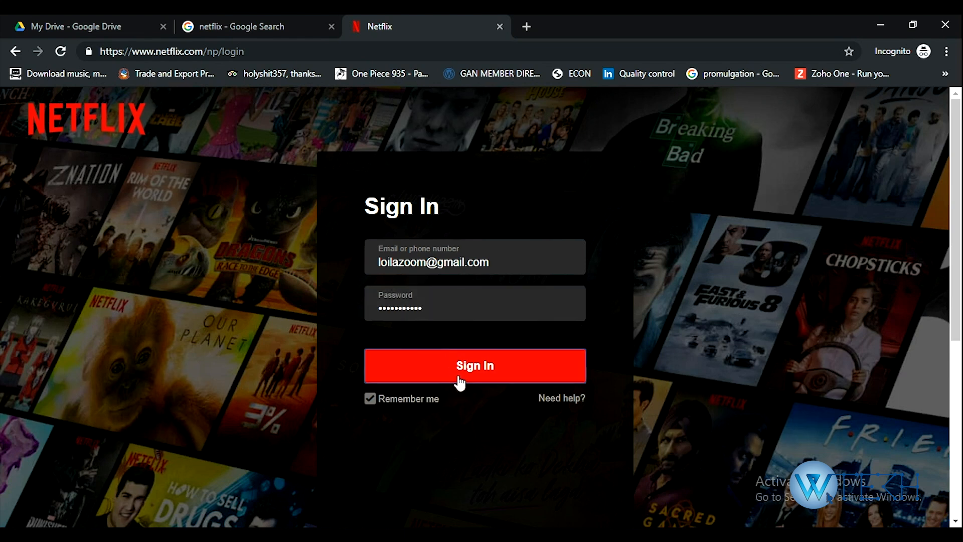
Submit the sign-in, get the incorrect-password warning, and follow 'reset your password'.
{"action": "left_click", "coordinate": [476, 366]}
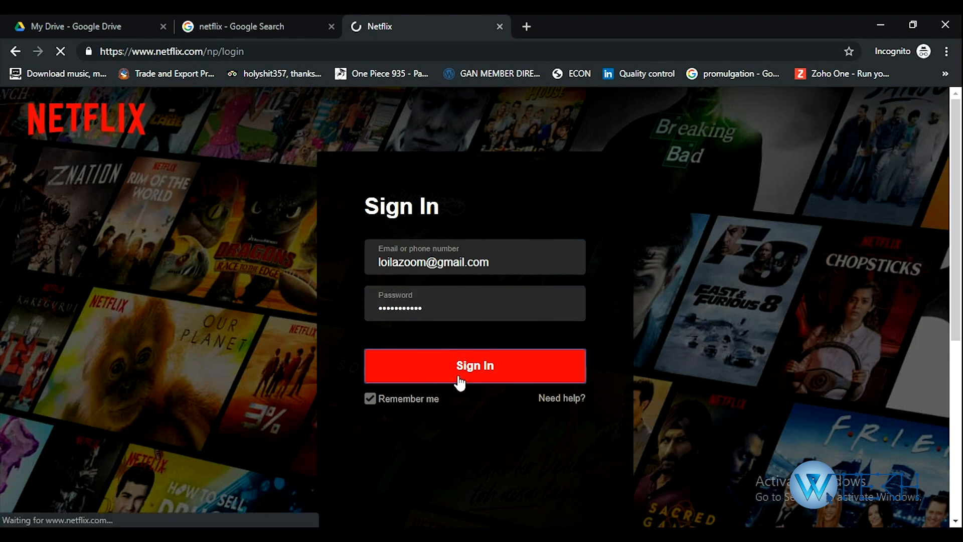
{"action": "left_click", "coordinate": [476, 365]}
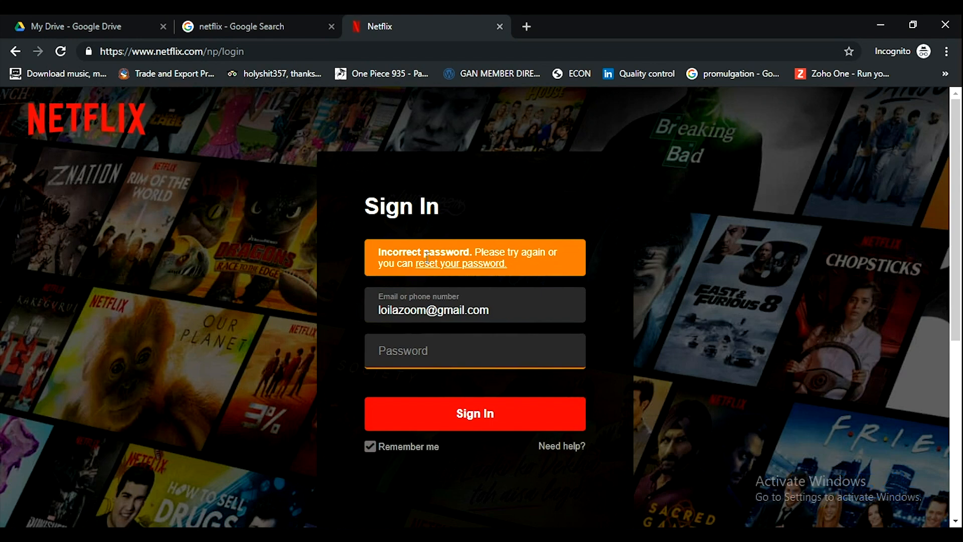
{"action": "mouse_move", "coordinate": [469, 274]}
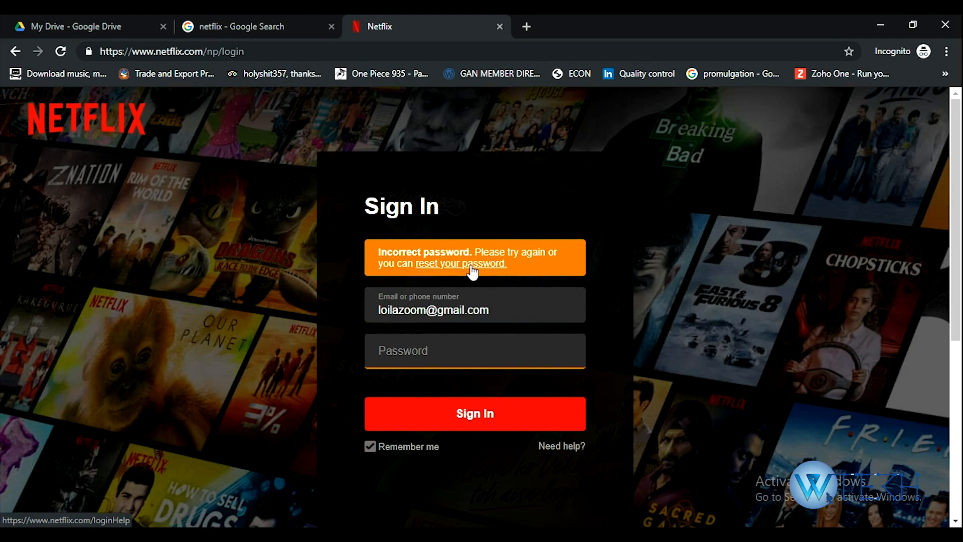
{"action": "left_click", "coordinate": [460, 263]}
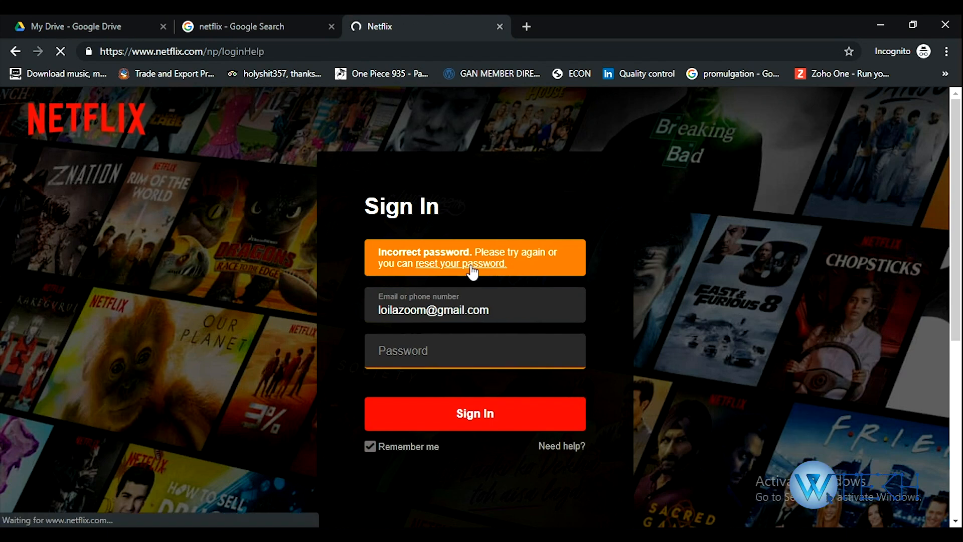
Arrive on the Forgot Email/Password page with the Email reset option selected.
{"action": "left_click", "coordinate": [460, 263]}
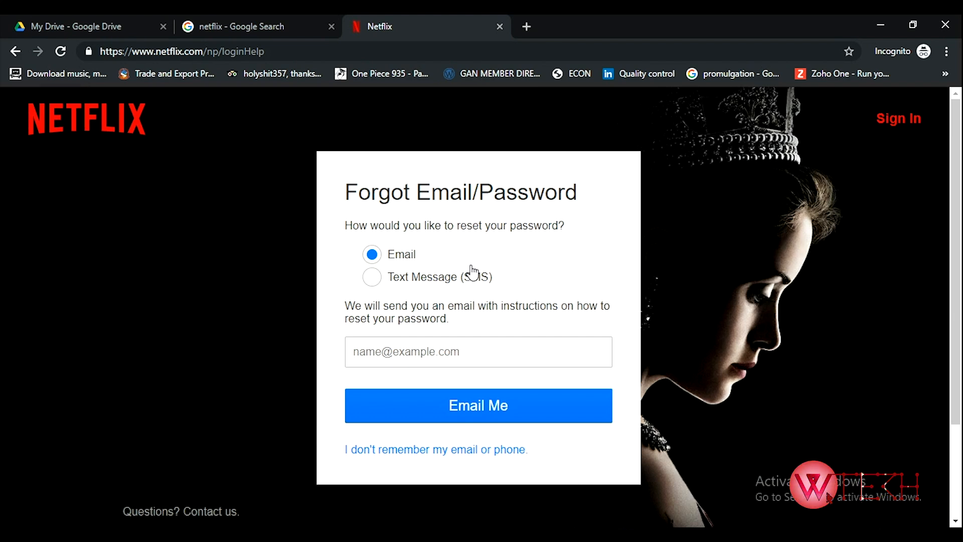
{"action": "mouse_move", "coordinate": [592, 301]}
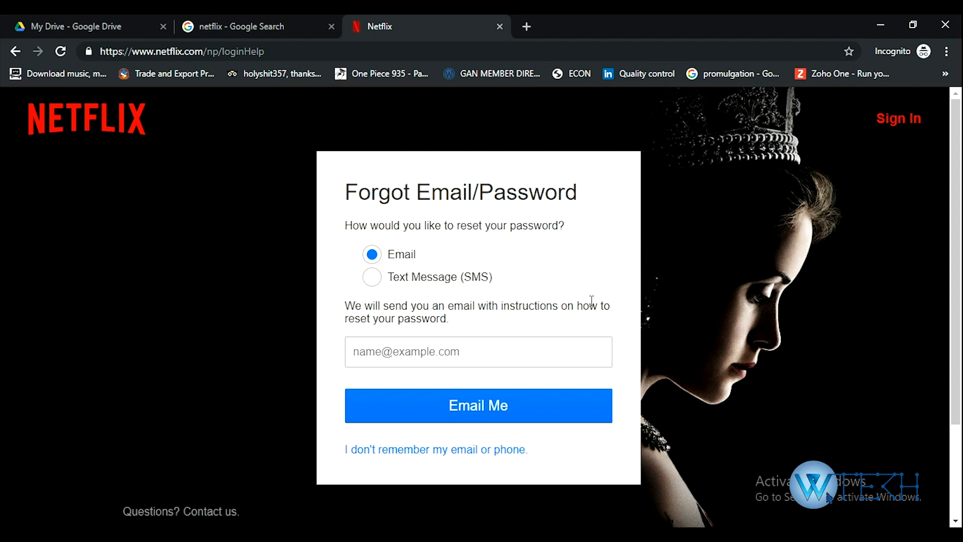
{"action": "mouse_move", "coordinate": [392, 351]}
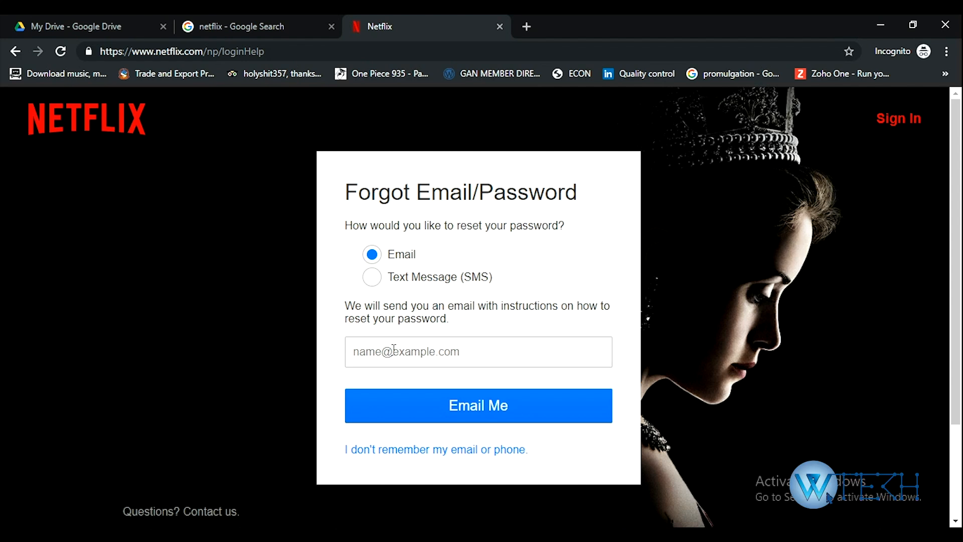
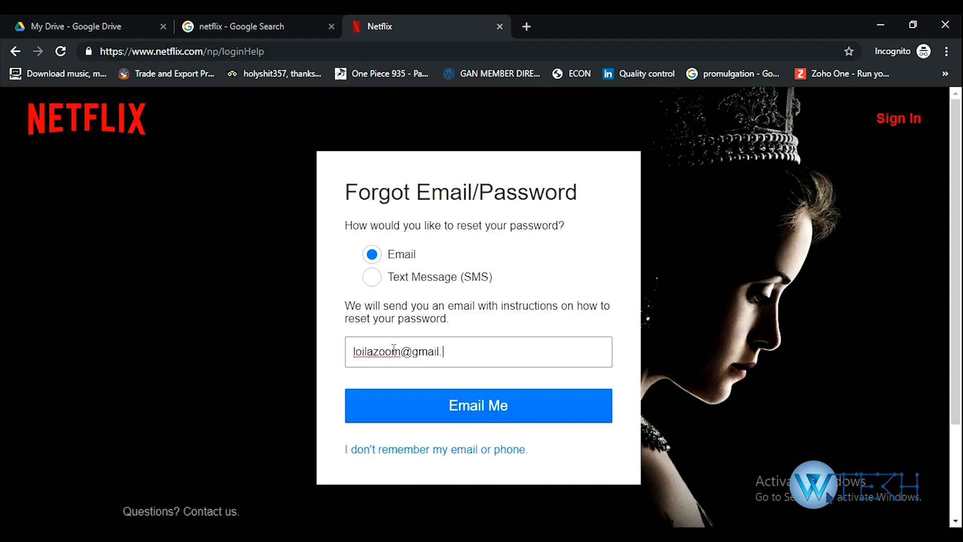